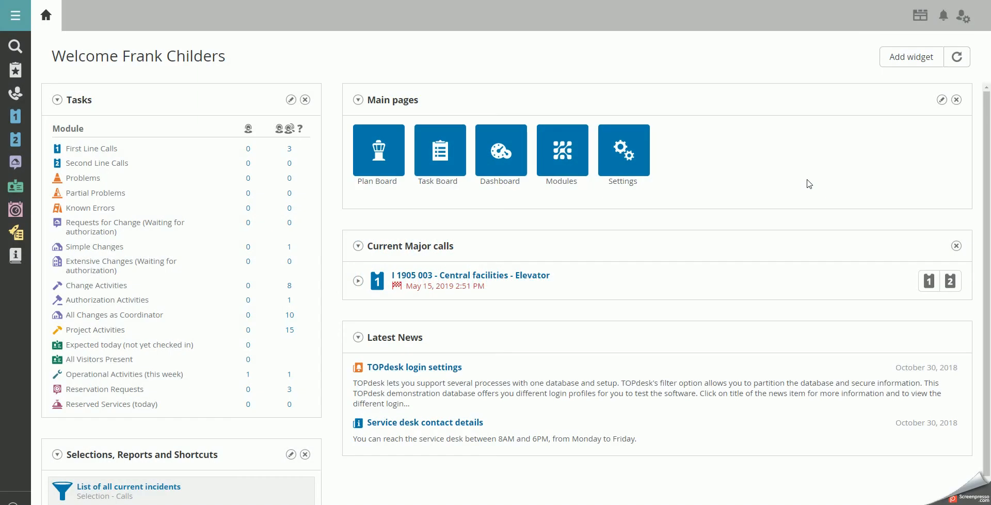
mouse_move(798, 183)
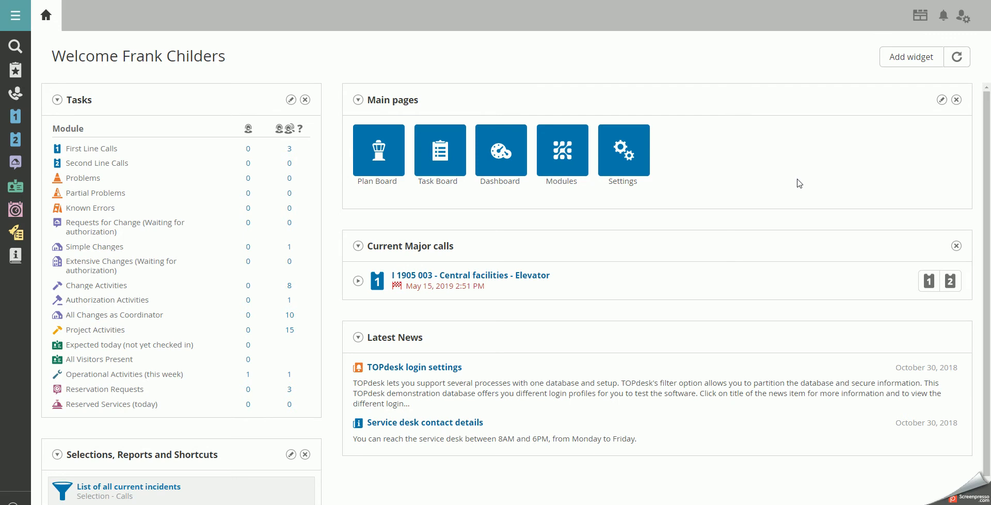
mouse_move(563, 153)
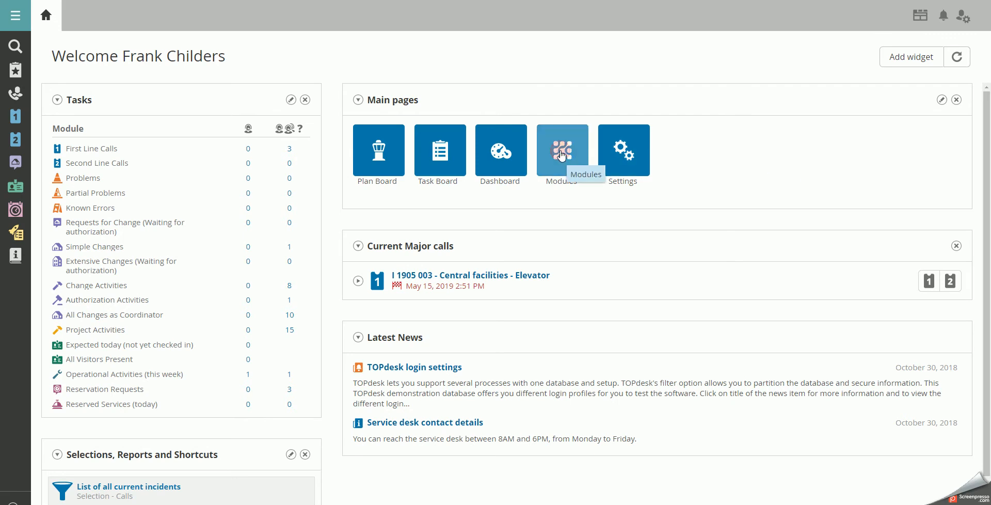
Go to the Modules overview showing Knowledge Management.
left_click(563, 150)
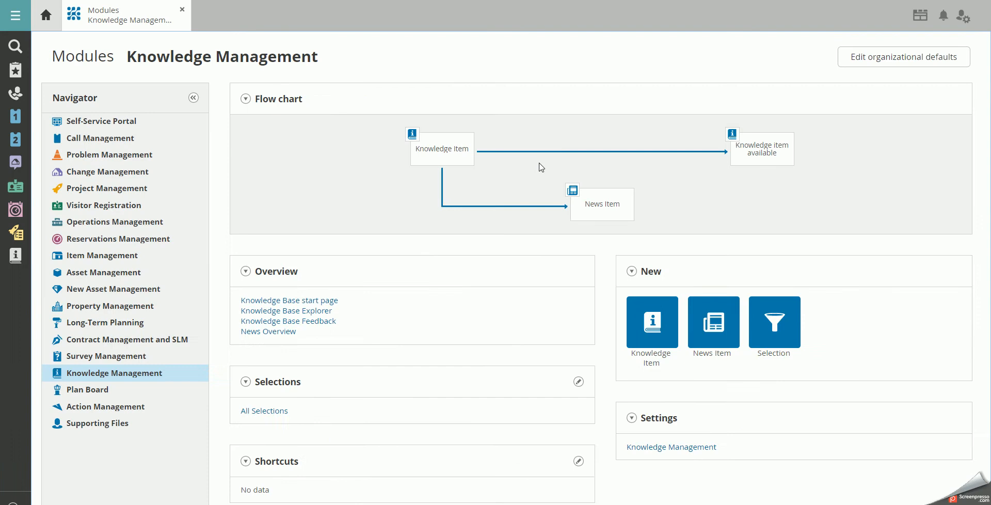
mouse_move(136, 379)
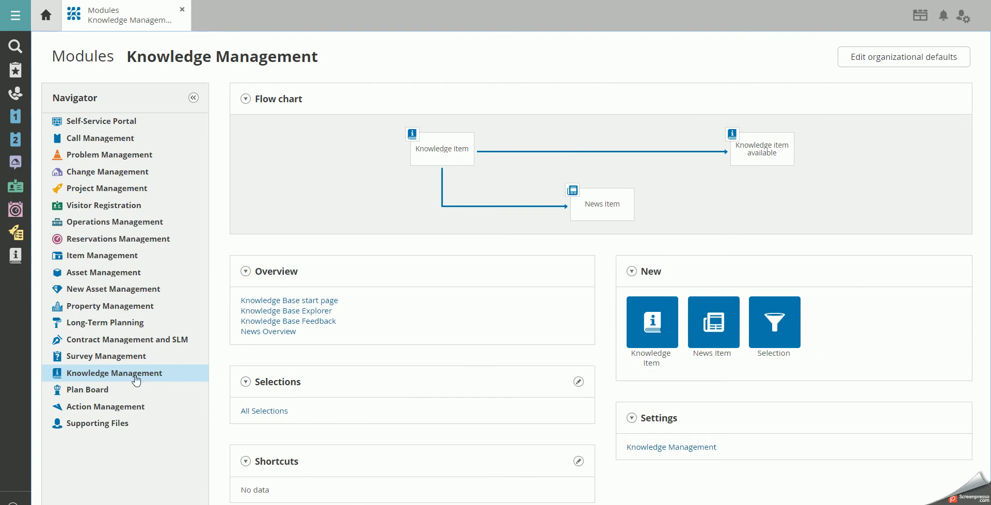
mouse_move(137, 379)
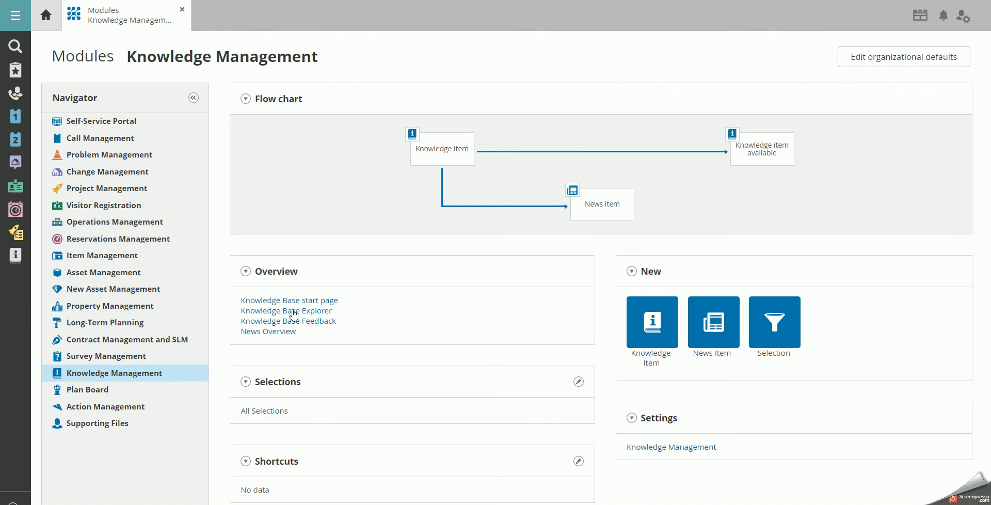
In the Knowledge Base Explorer, select the Travel & Finance item (KI 0171).
left_click(289, 309)
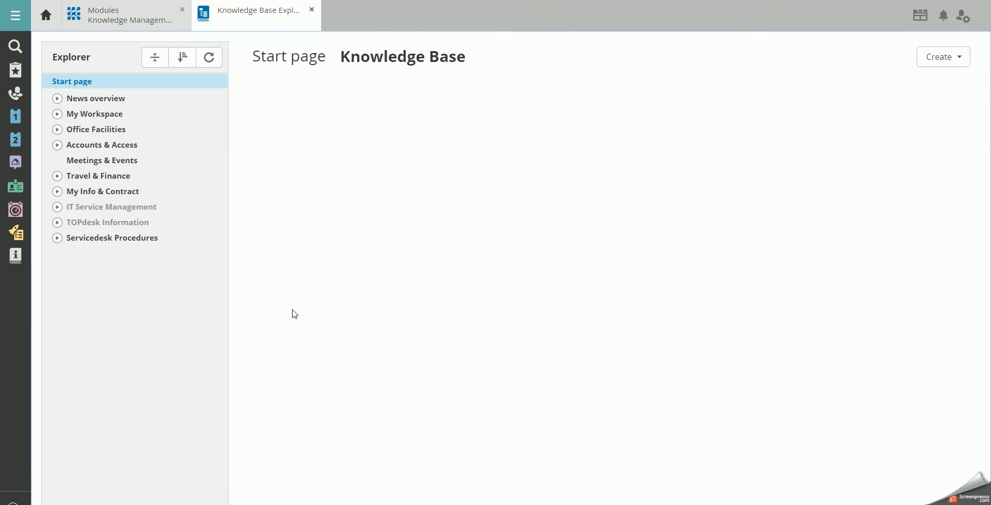
mouse_move(285, 310)
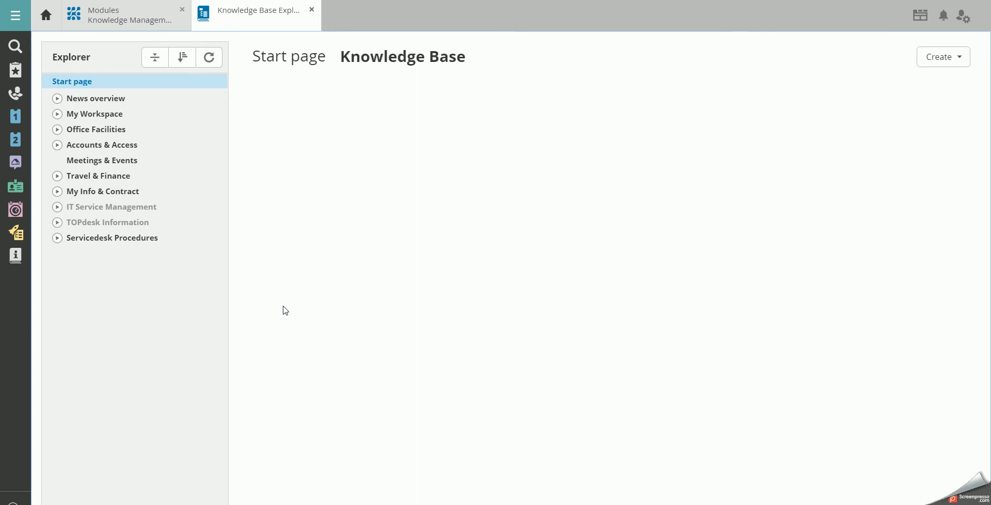
mouse_move(109, 181)
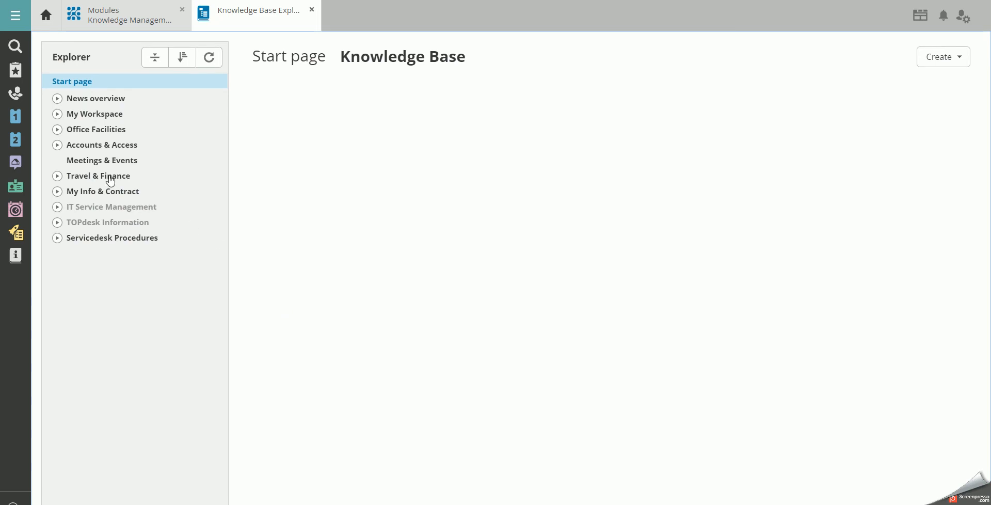
left_click(98, 175)
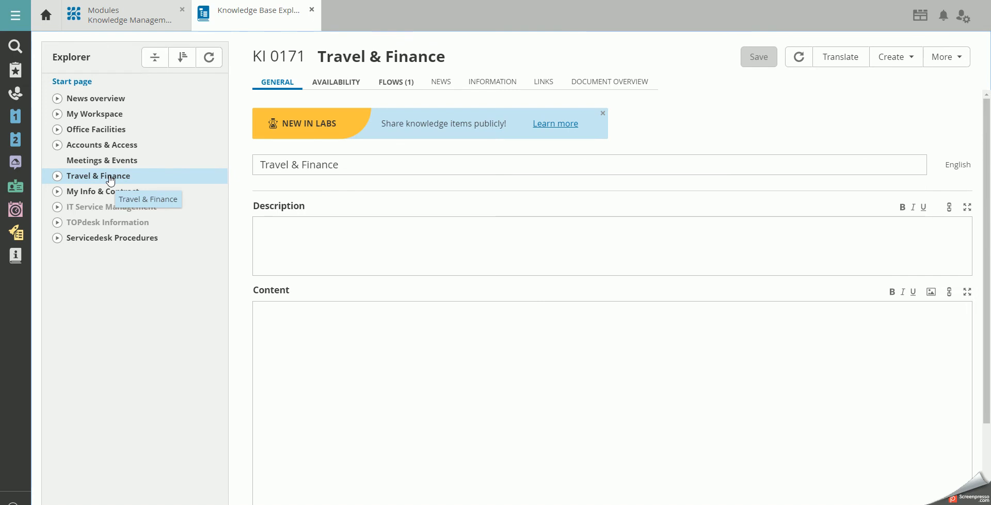
Expand Travel & Finance and select Food & drink dispensers (KI 0185).
left_click(56, 175)
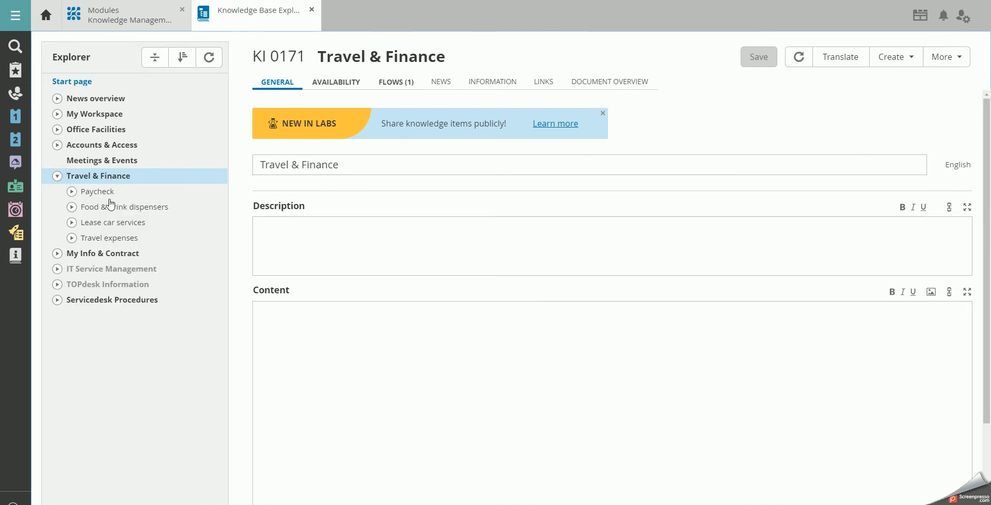
left_click(124, 206)
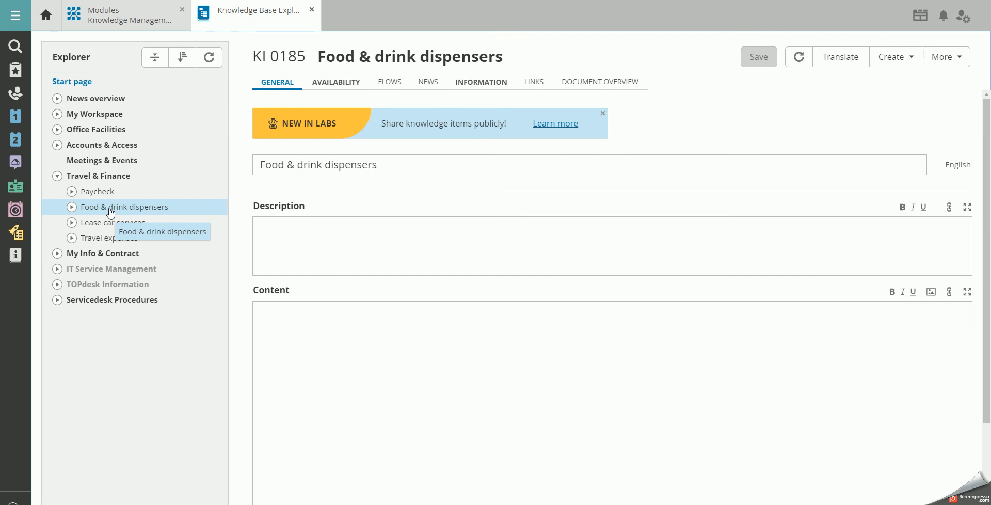
mouse_move(691, 121)
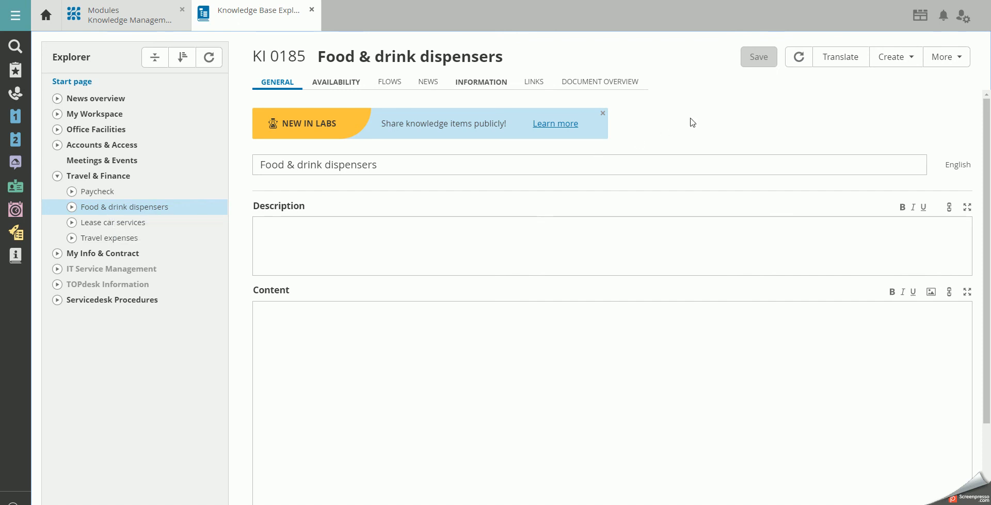
mouse_move(949, 64)
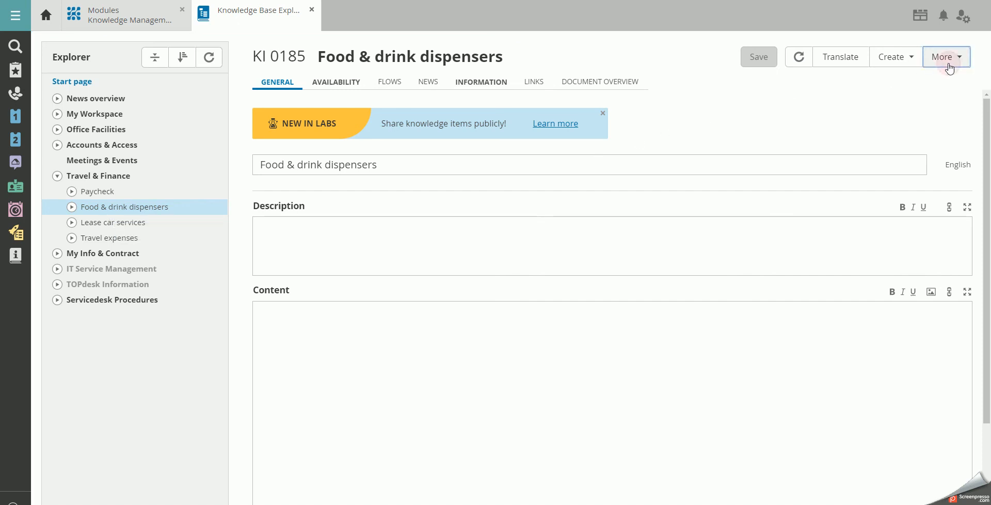
Cut the Food & drink dispensers item via the More actions menu.
left_click(947, 56)
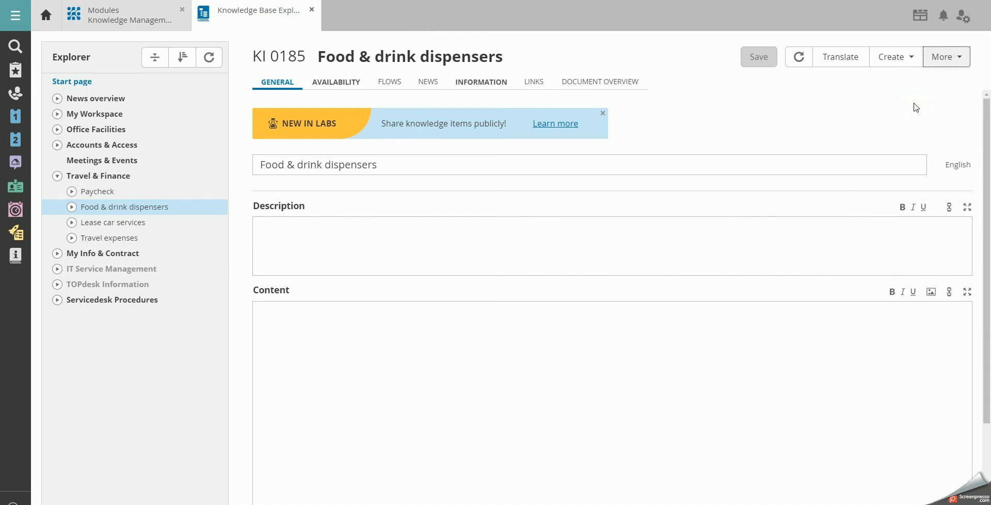
mouse_move(894, 108)
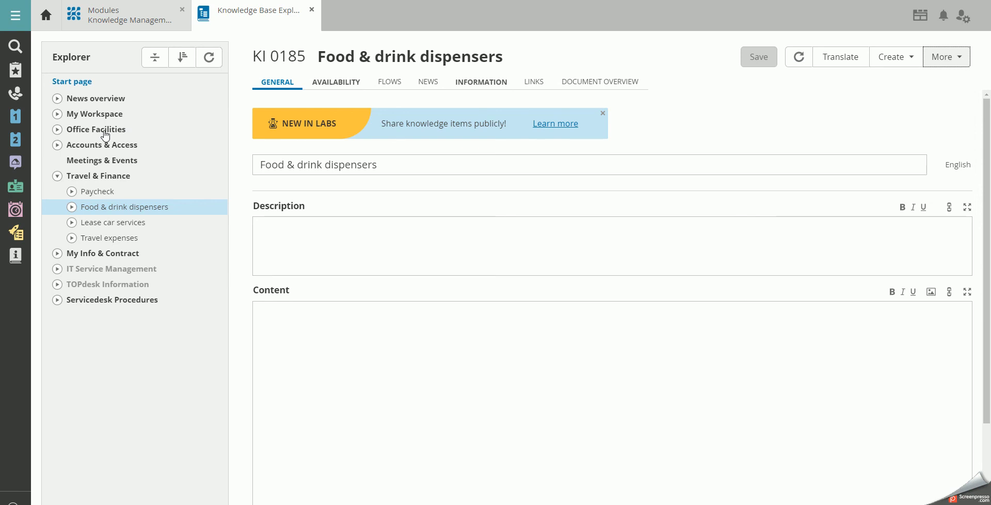
Select Office Facilities (KI 0167) and paste the cut item there via More.
left_click(96, 129)
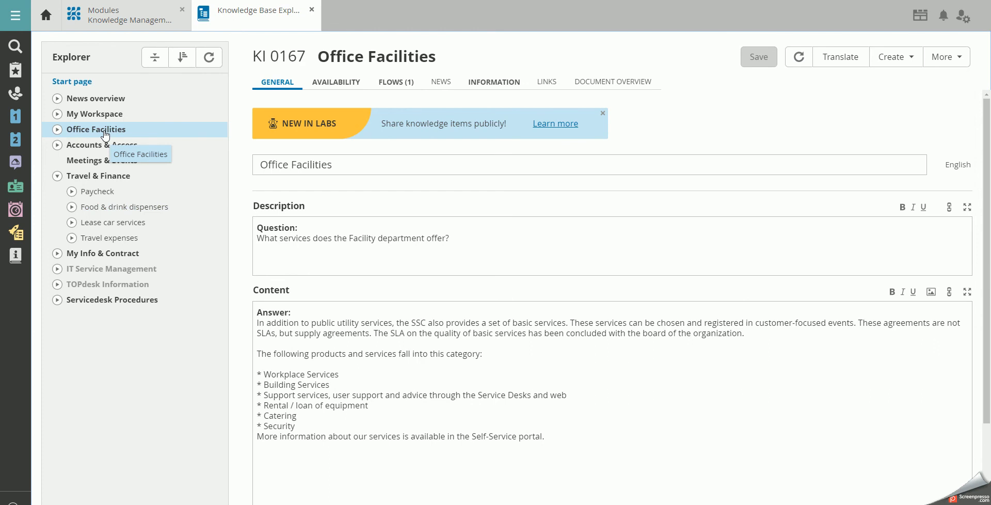
mouse_move(359, 145)
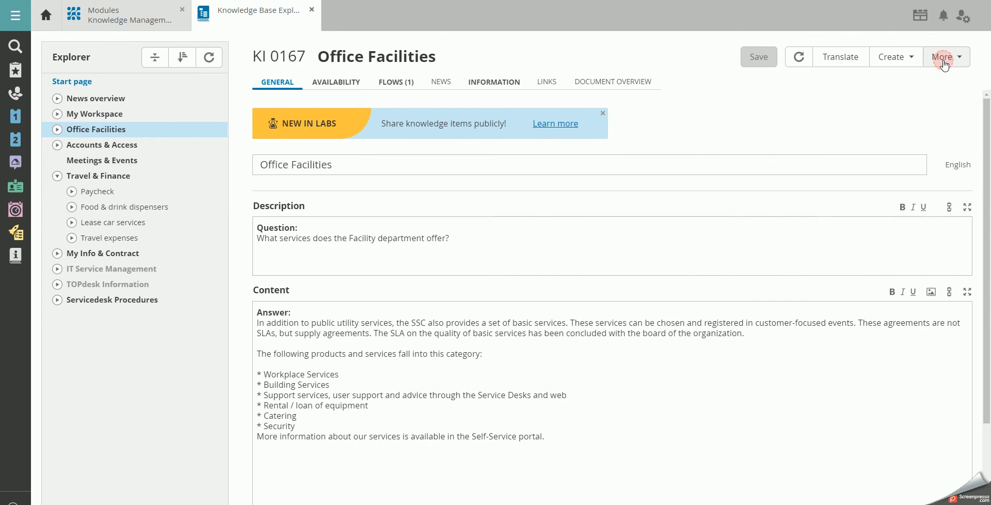
left_click(944, 57)
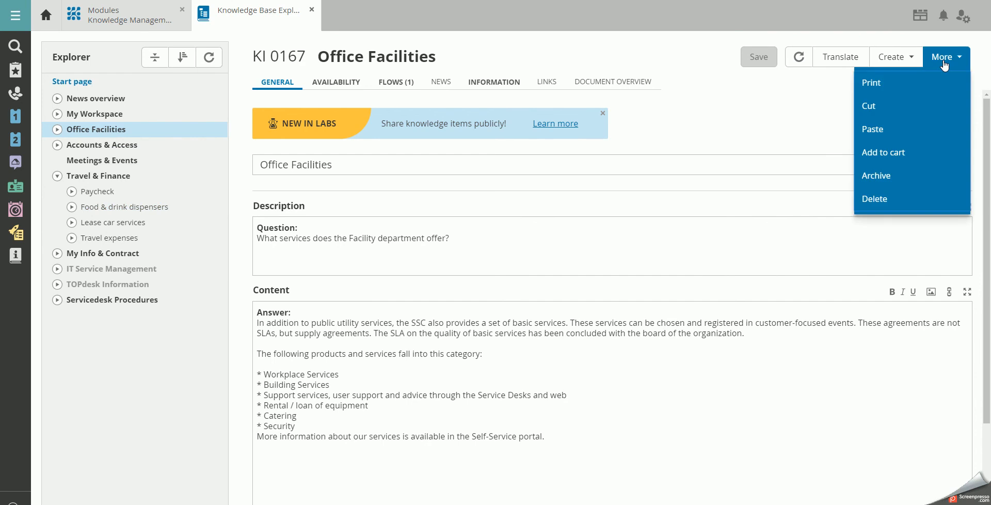
mouse_move(902, 129)
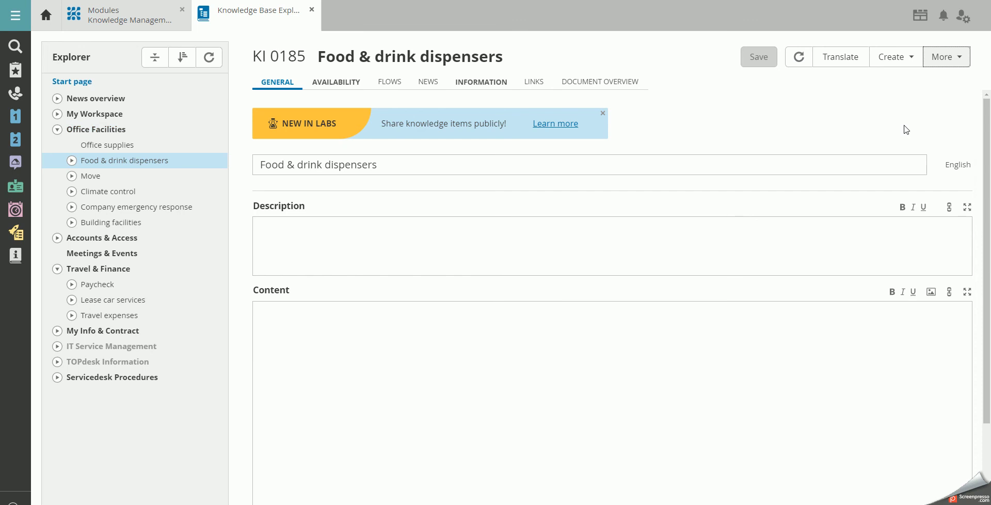
mouse_move(409, 182)
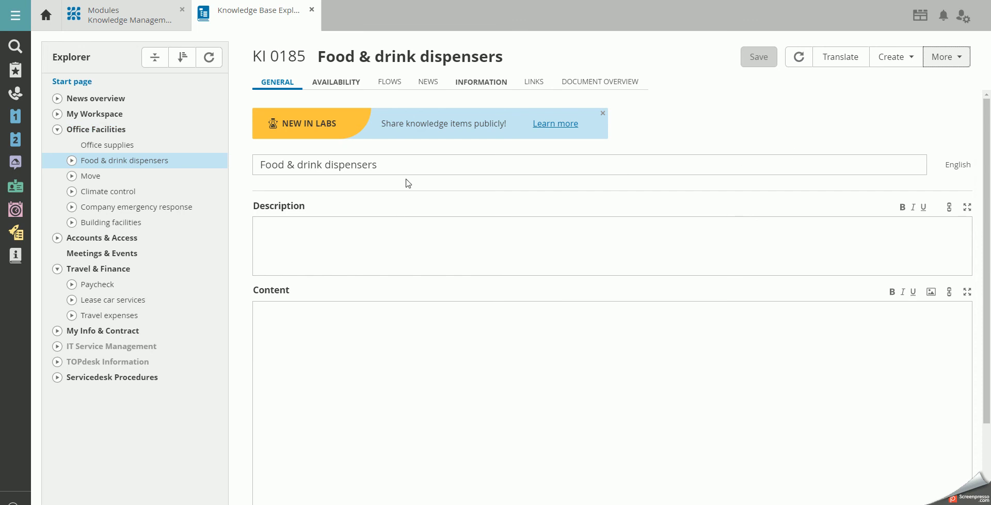
mouse_move(239, 182)
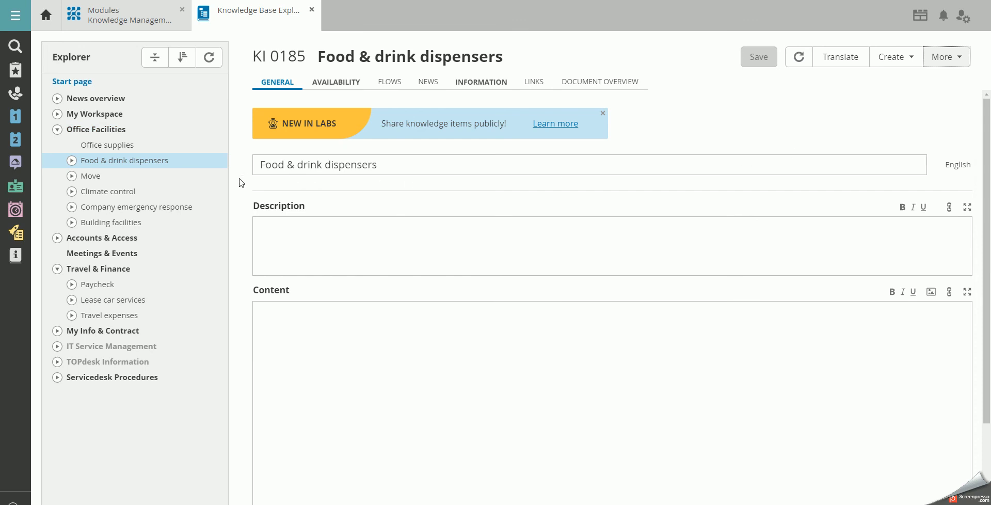